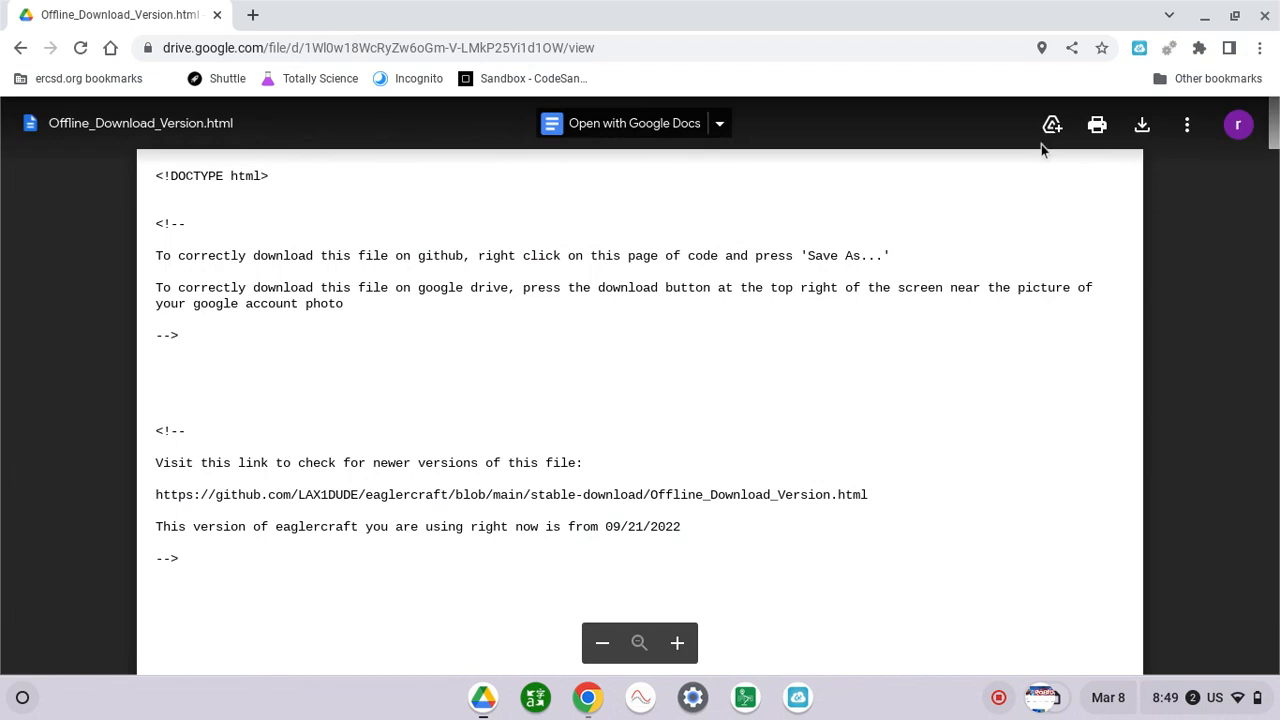
Download Offline_Download_Version.html from its Google Drive preview to the computer
{"action": "left_click", "coordinate": [1141, 124]}
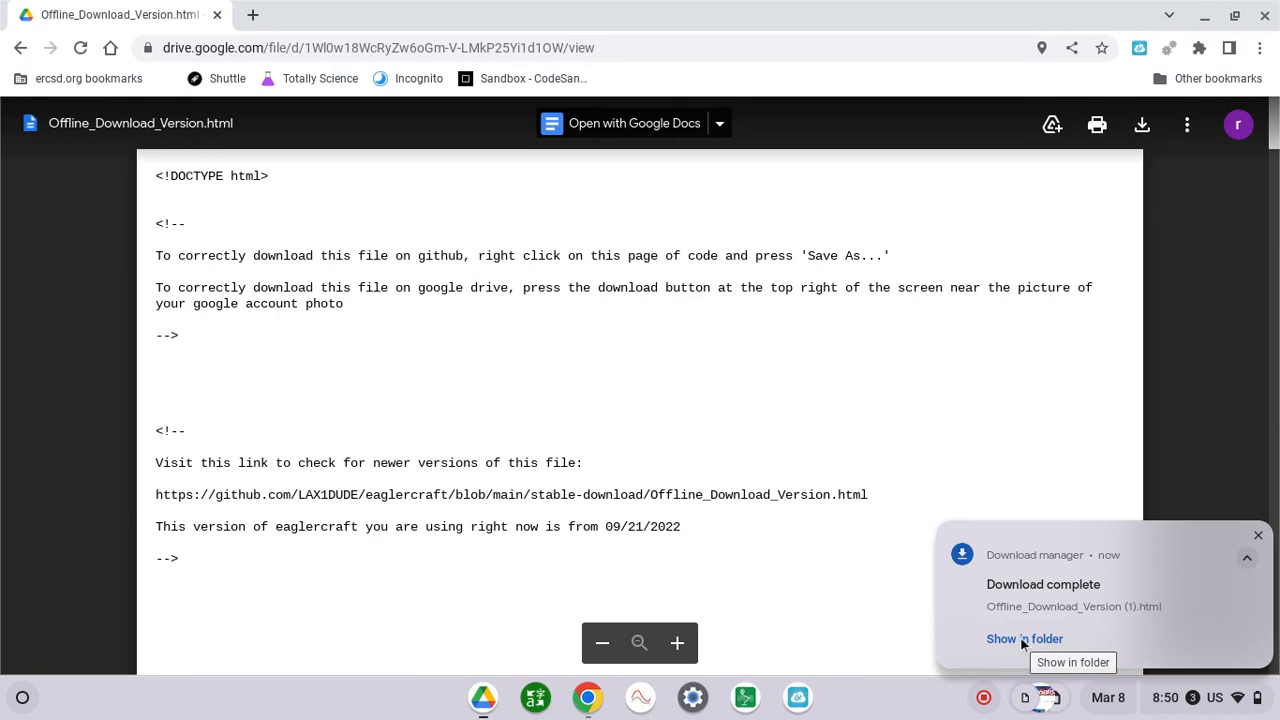
{"action": "left_click", "coordinate": [1024, 638]}
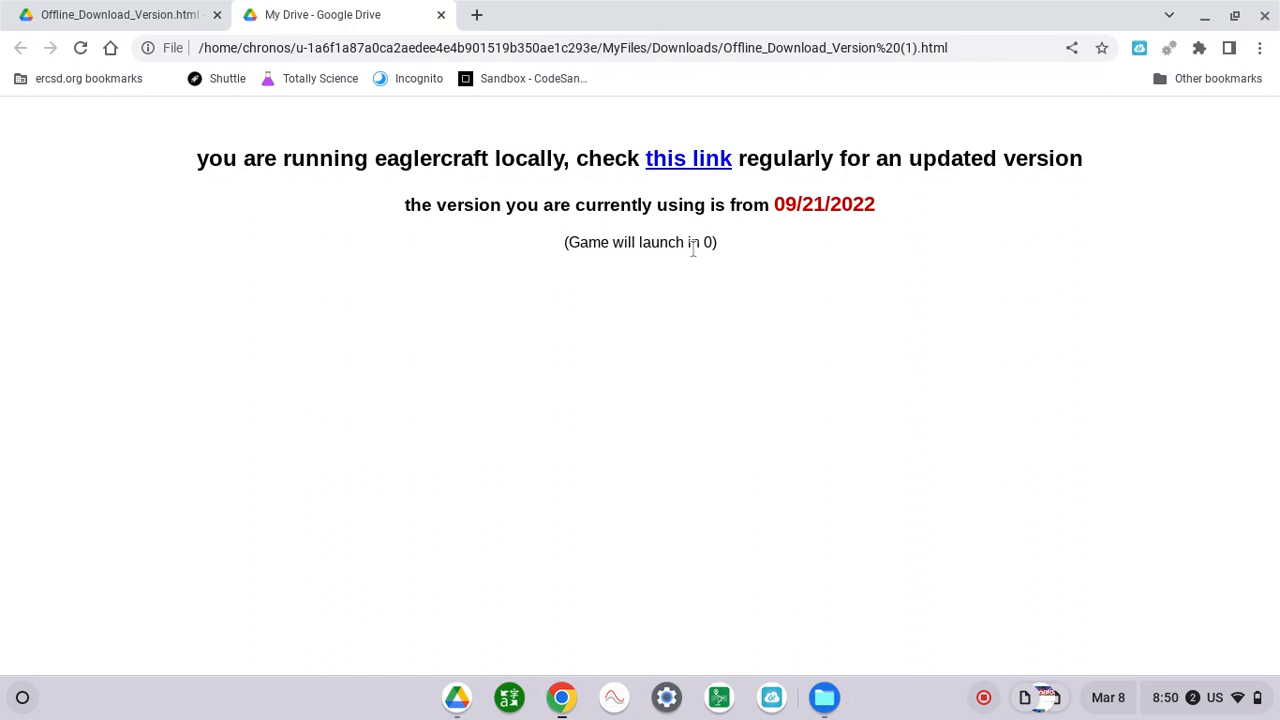
{"action": "mouse_move", "coordinate": [1022, 318]}
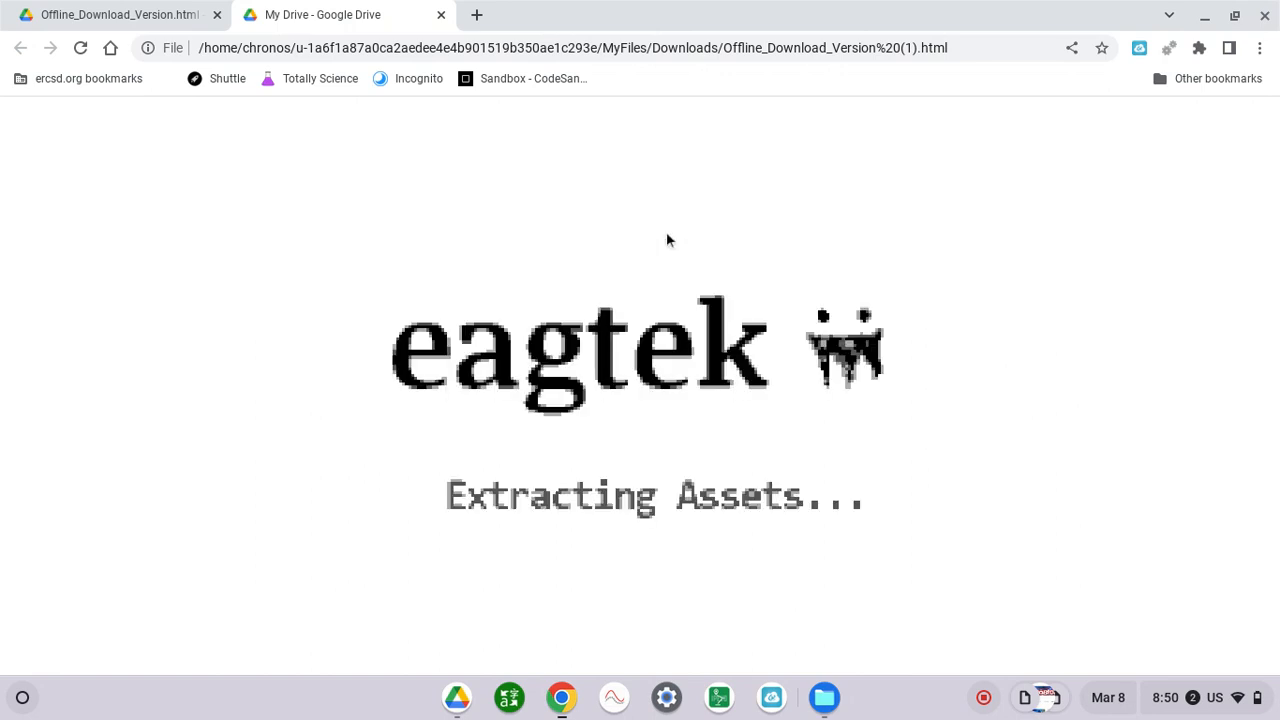
{"action": "mouse_move", "coordinate": [368, 328]}
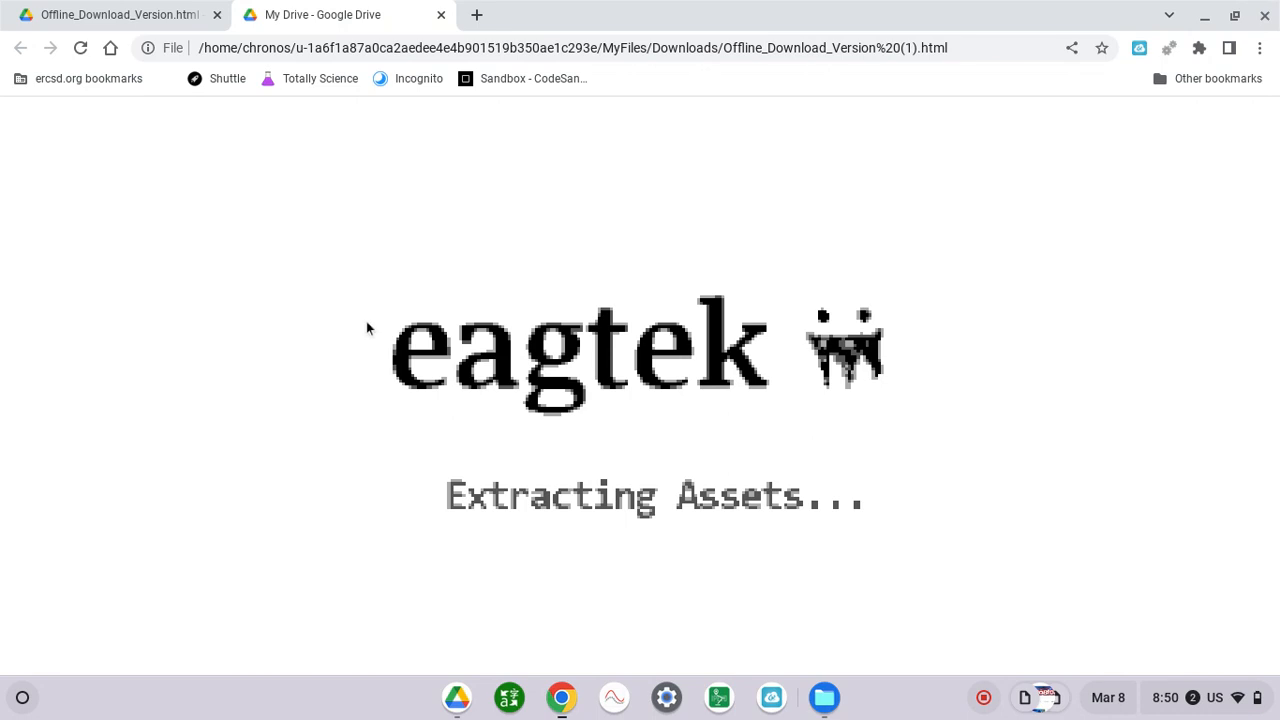
{"action": "mouse_move", "coordinate": [770, 480]}
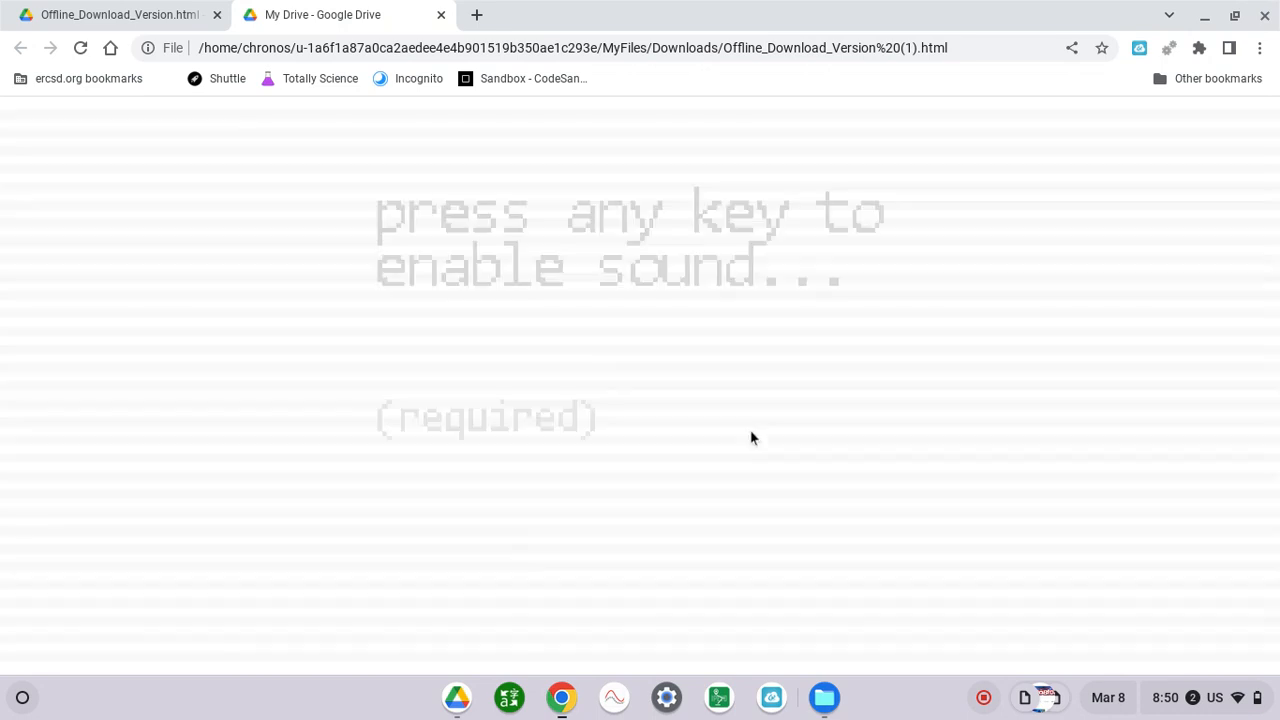
{"action": "mouse_move", "coordinate": [838, 195]}
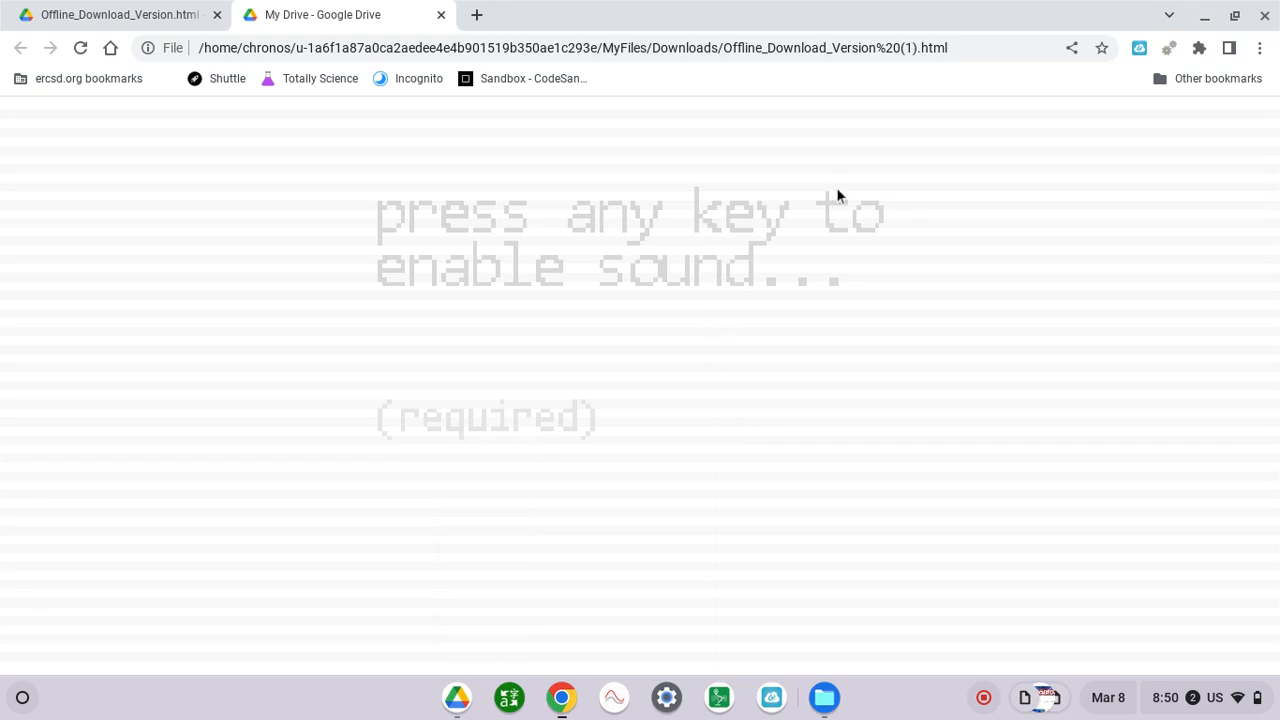
Enable the game's sound once the assets finish loading
{"action": "key", "text": "space"}
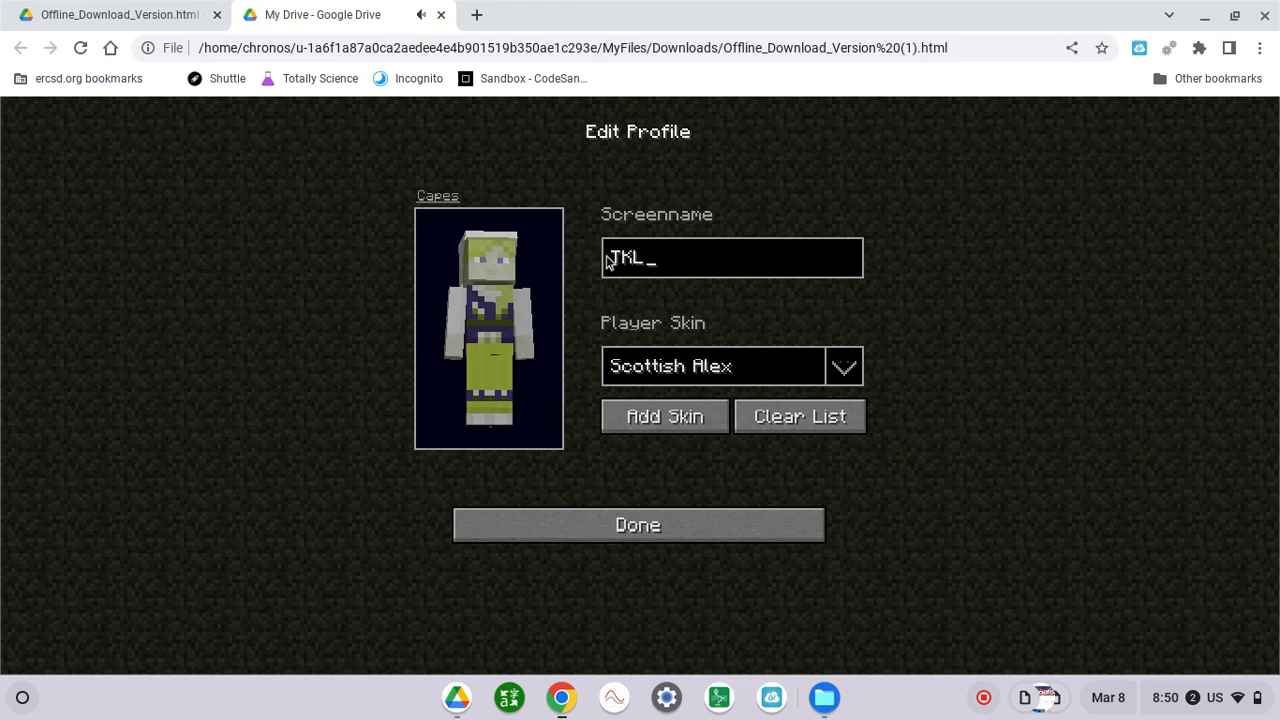
Preview the Realms Mapmaker and Lang Translator capes, then return to Edit Profile
{"action": "left_click", "coordinate": [437, 195]}
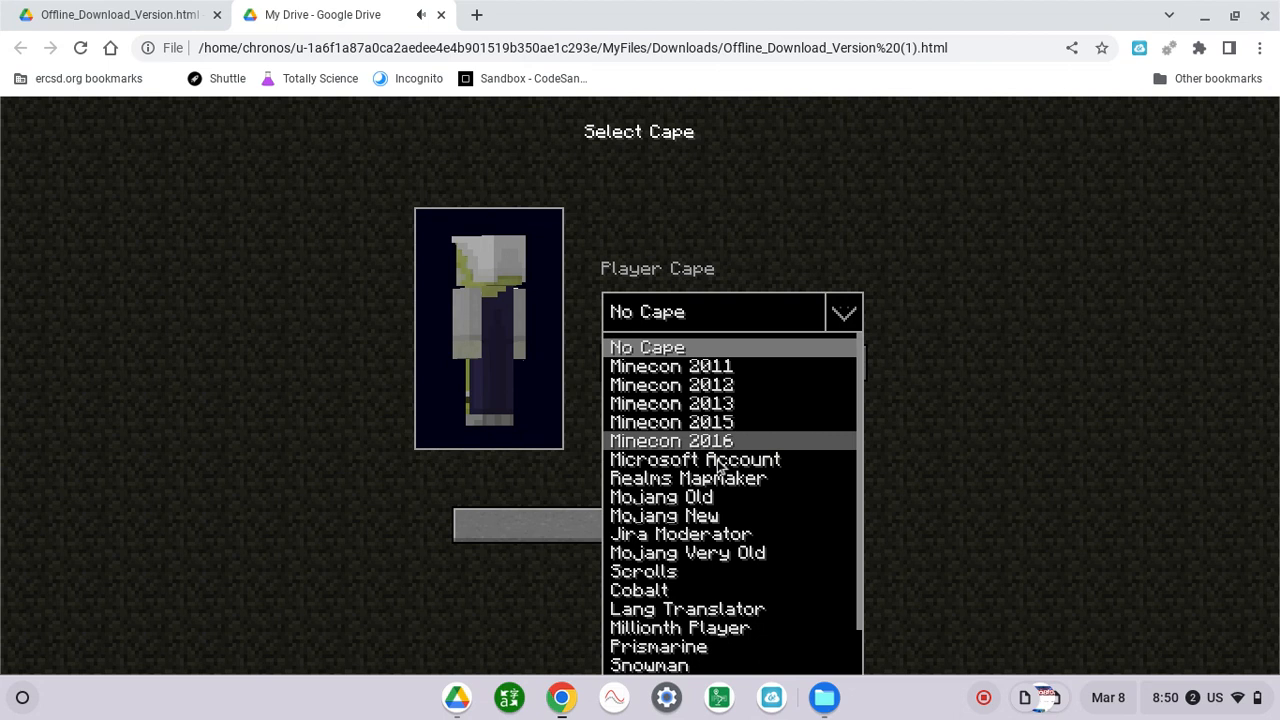
{"action": "left_click", "coordinate": [687, 477]}
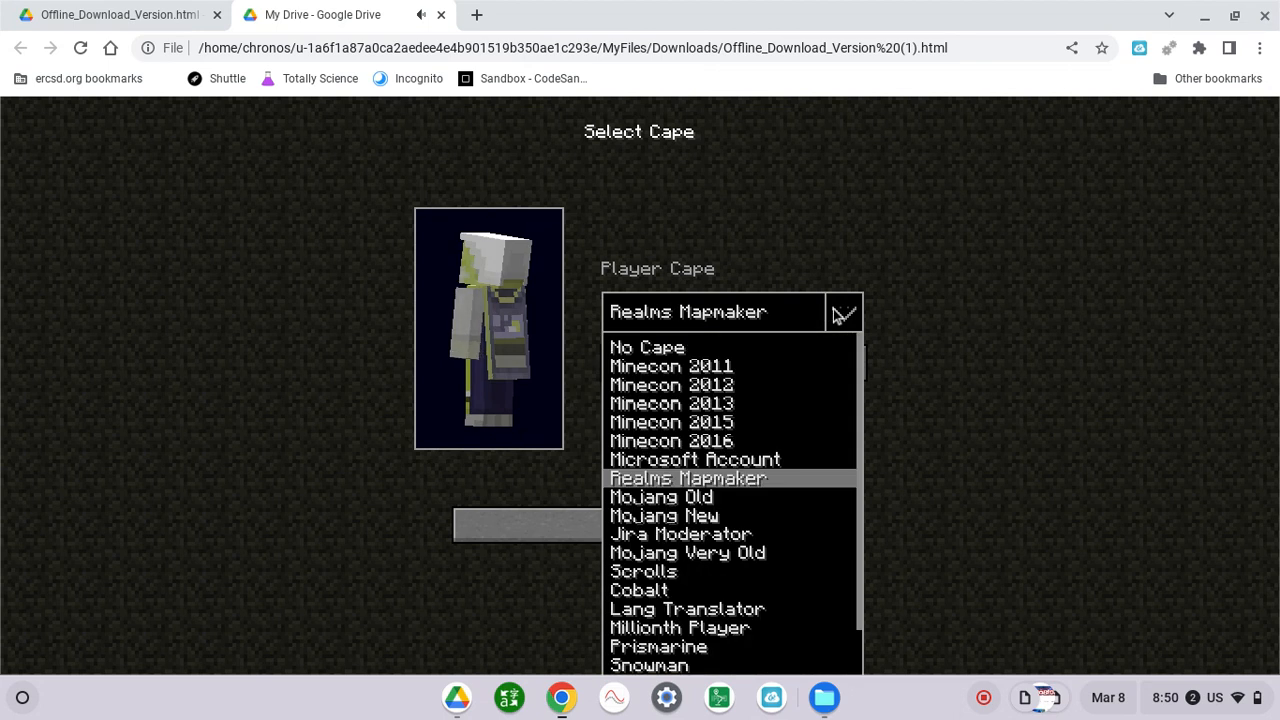
{"action": "left_click", "coordinate": [686, 608]}
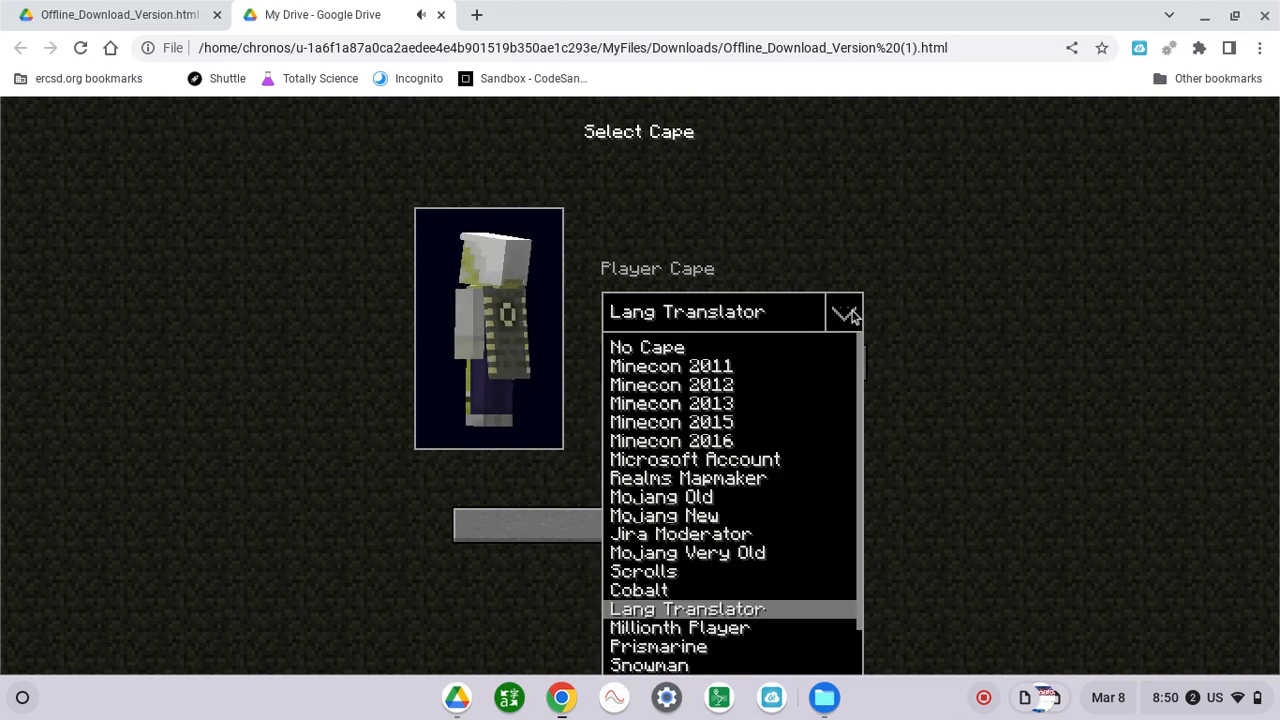
{"action": "left_click", "coordinate": [649, 664]}
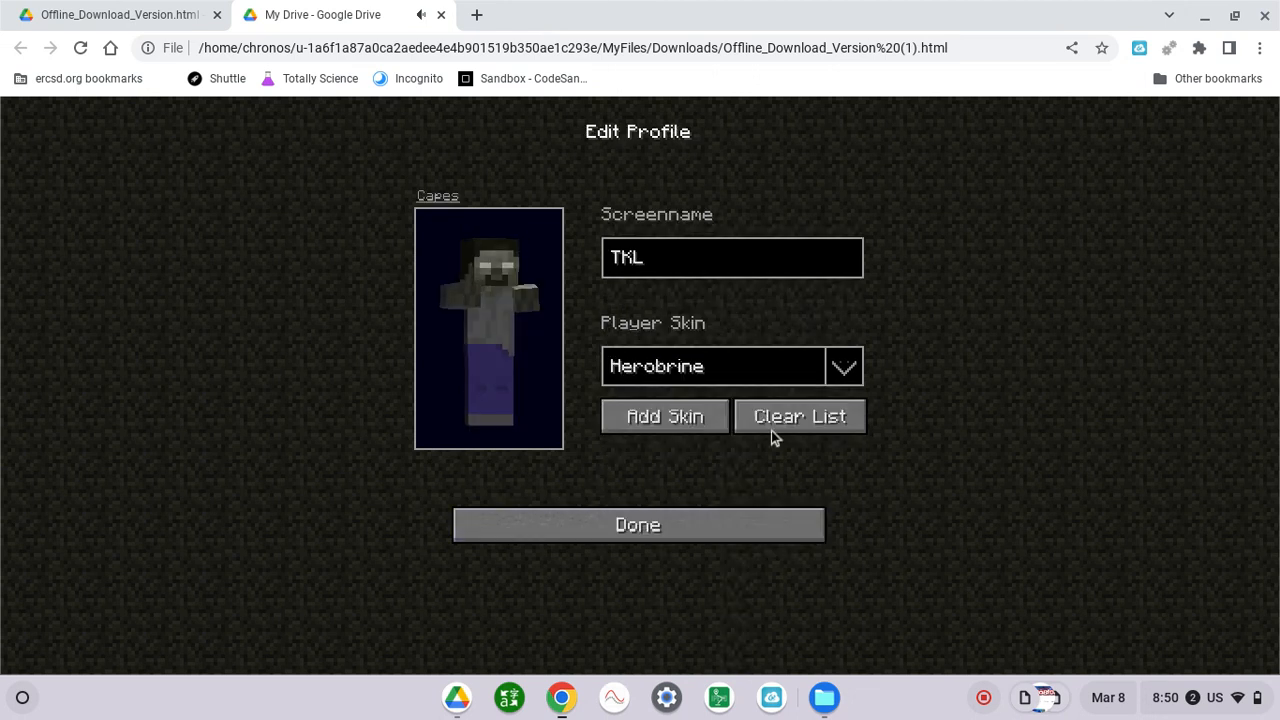
Choose the Noob player skin and go to the Select Cape screen
{"action": "left_click", "coordinate": [843, 366]}
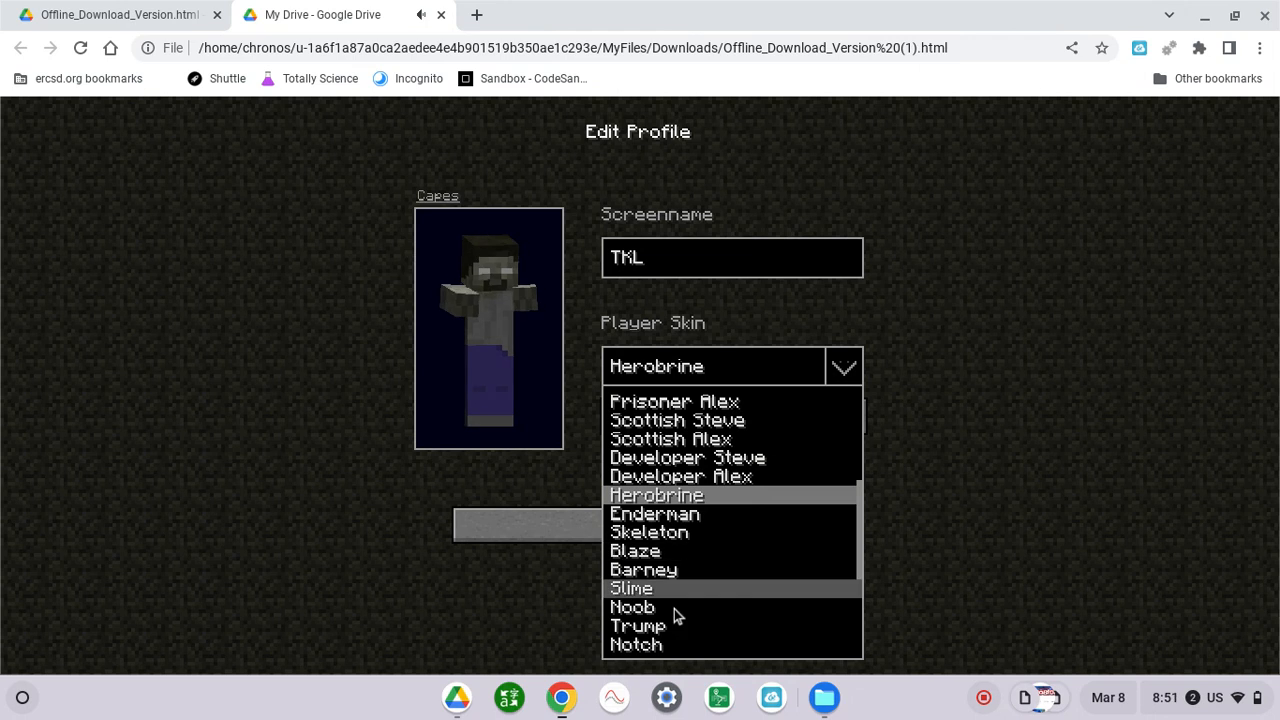
{"action": "left_click", "coordinate": [632, 607]}
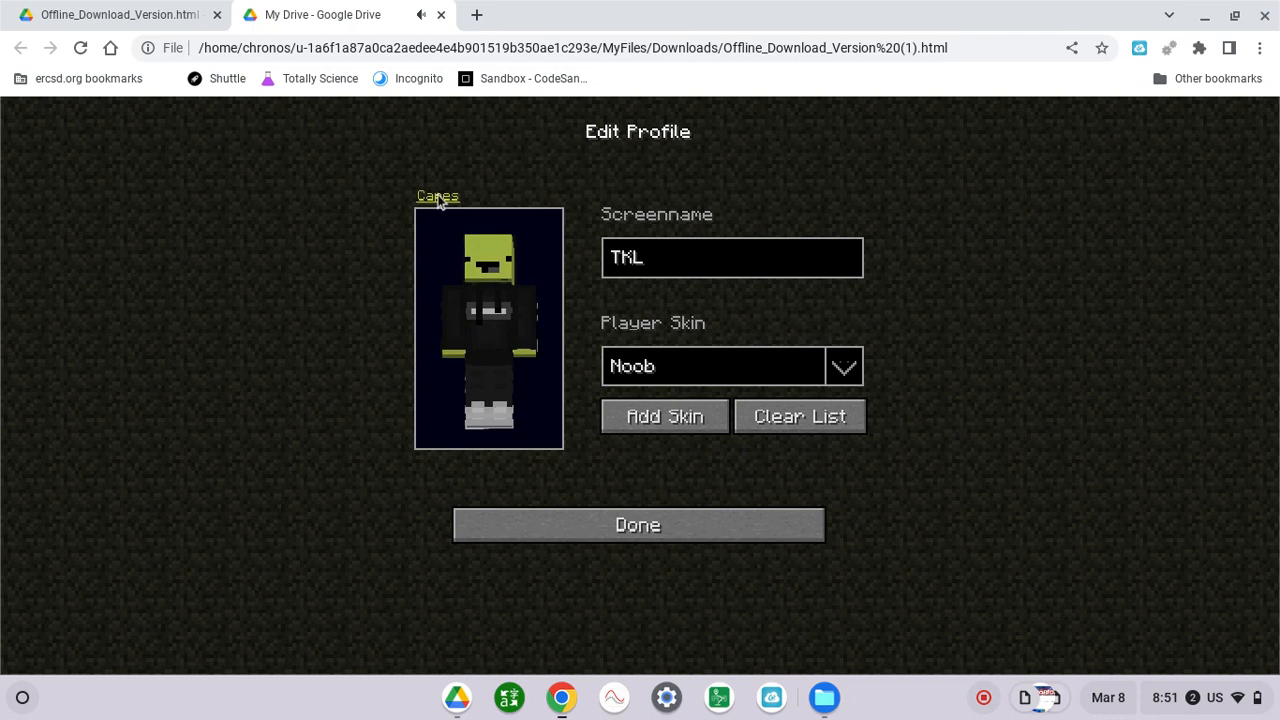
{"action": "left_click", "coordinate": [437, 196]}
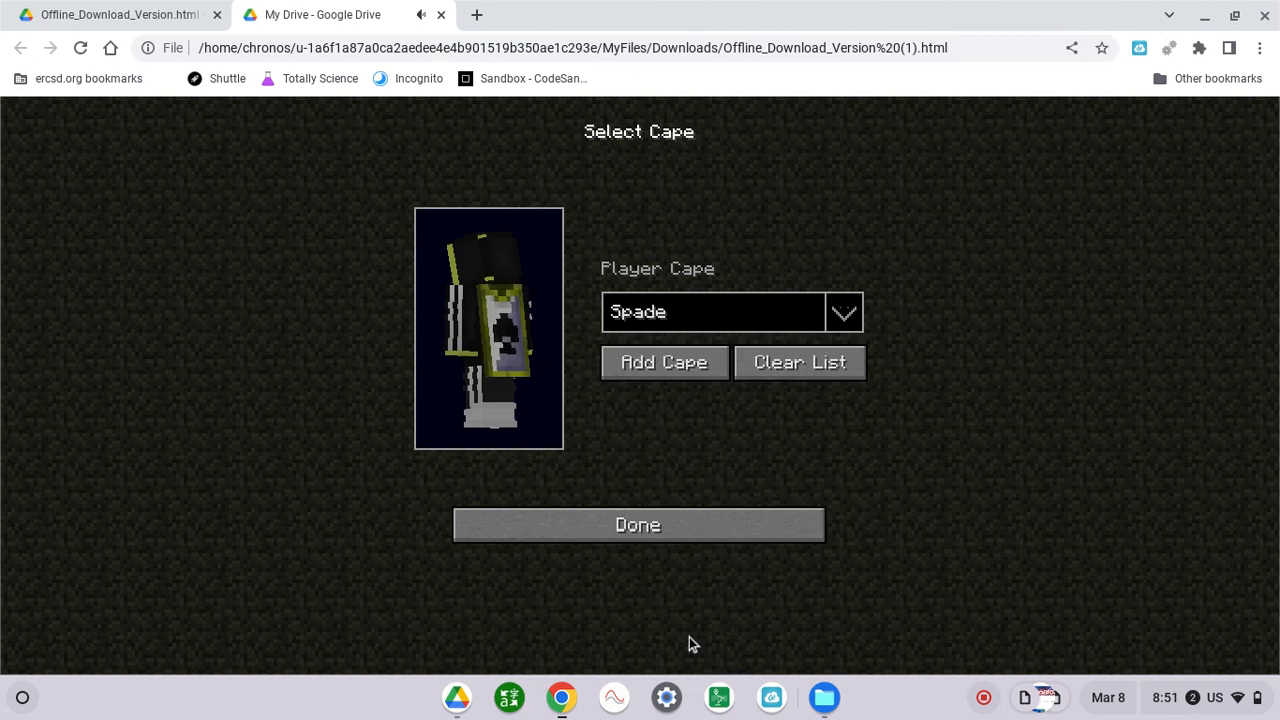
Try the Realms Mapmaker cape, then settle on the Minecon 2013 cape
{"action": "left_click", "coordinate": [843, 311]}
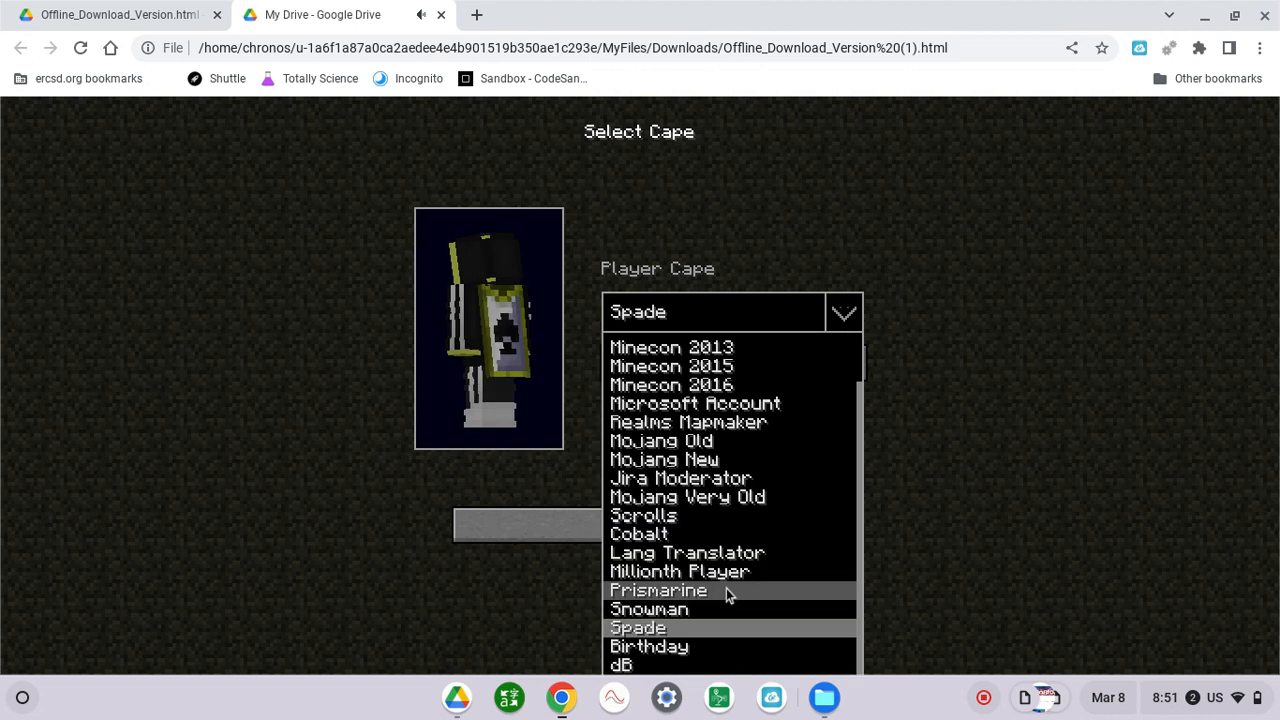
{"action": "left_click", "coordinate": [688, 421]}
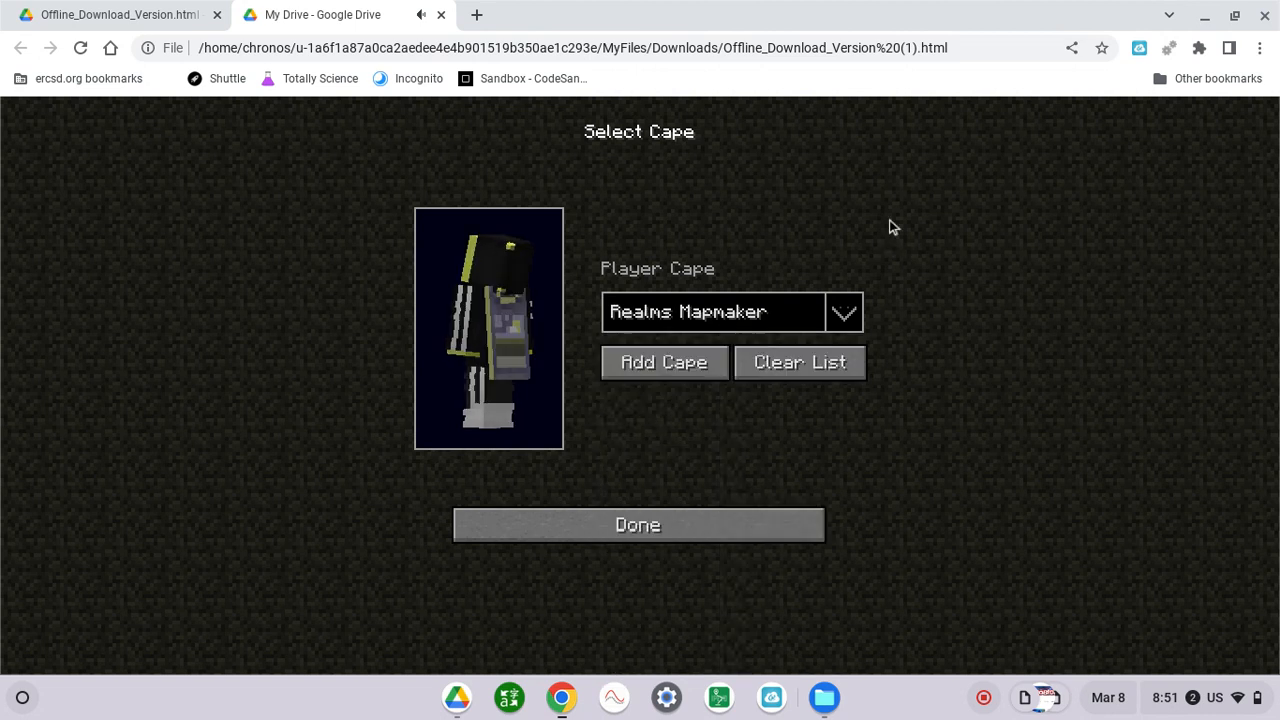
{"action": "left_click", "coordinate": [843, 311]}
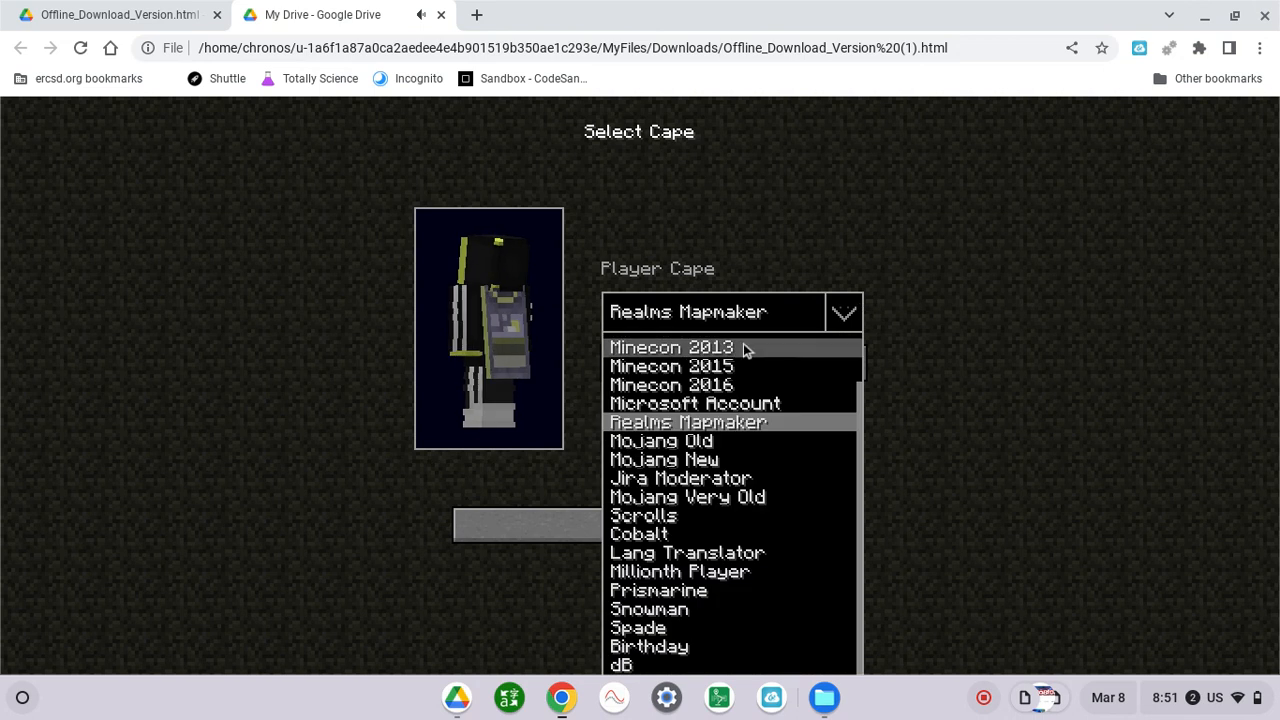
{"action": "left_click", "coordinate": [671, 346]}
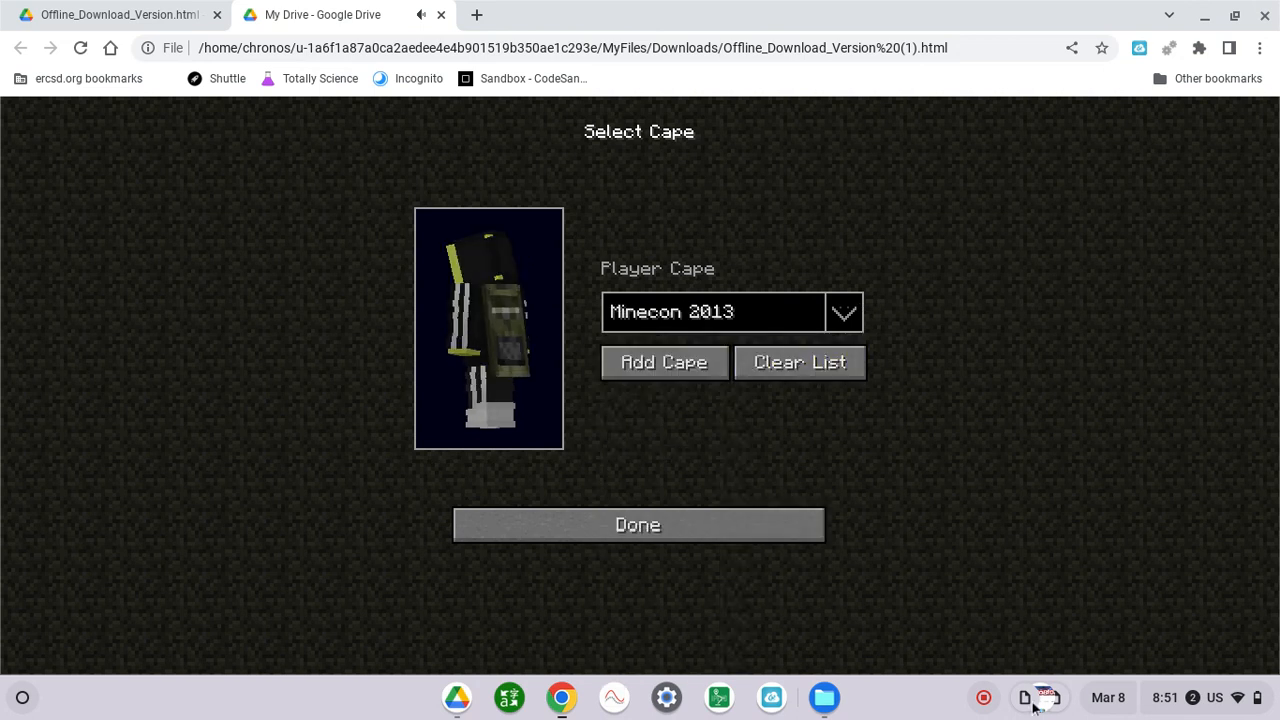